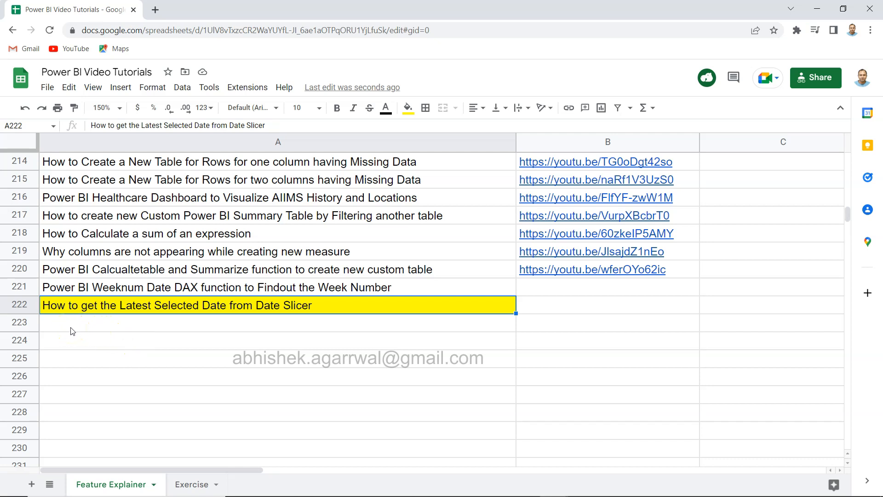
{"action": "mouse_move", "coordinate": [61, 308]}
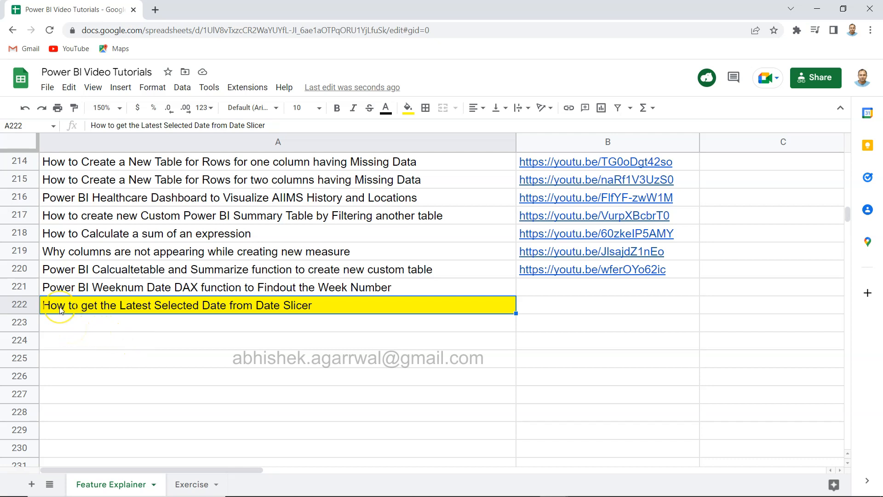
{"action": "mouse_move", "coordinate": [106, 316]}
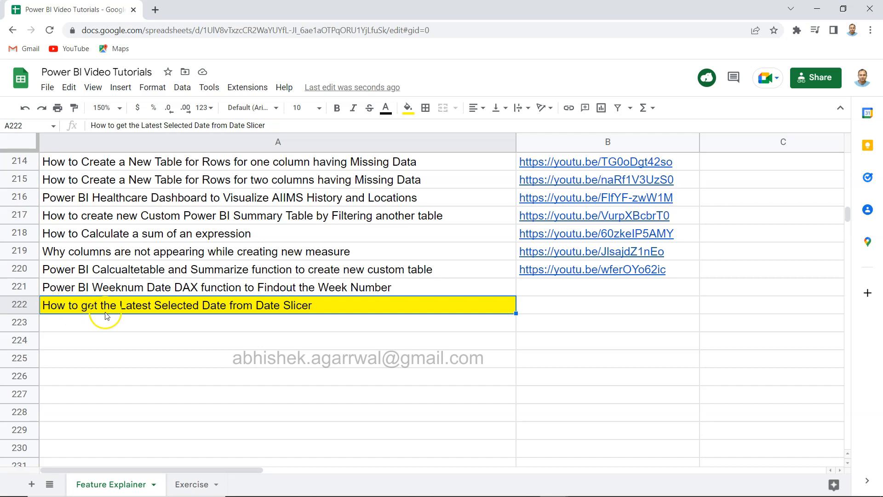
{"action": "mouse_move", "coordinate": [206, 316]}
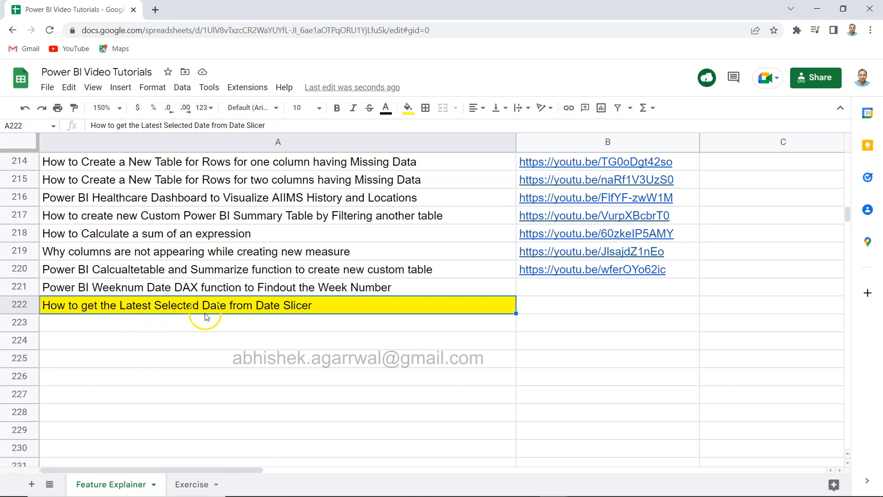
{"action": "mouse_move", "coordinate": [272, 316]}
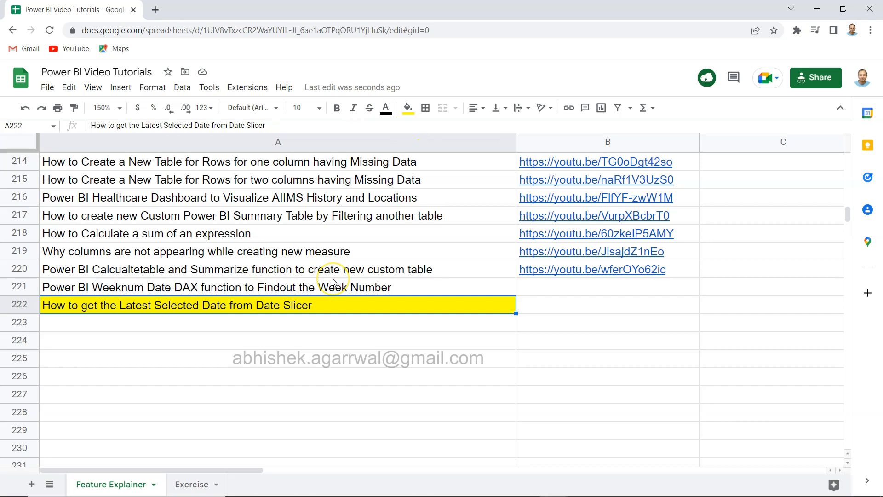
{"action": "mouse_move", "coordinate": [402, 47]}
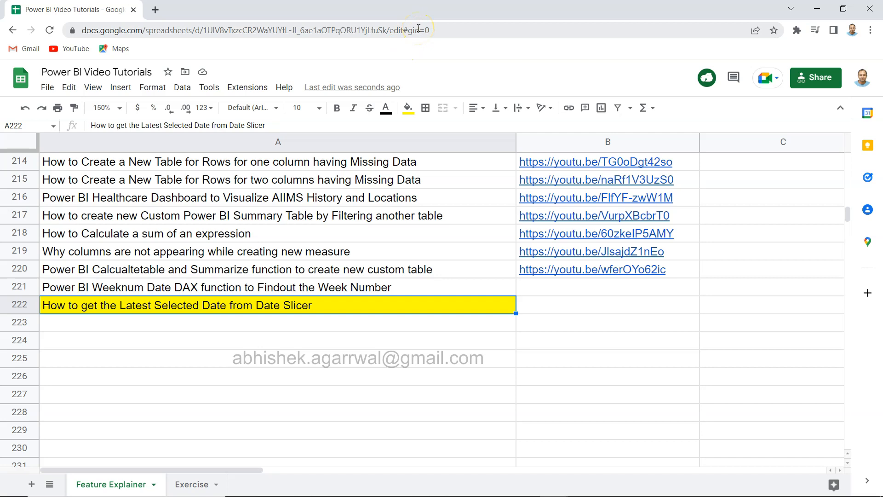
{"action": "mouse_move", "coordinate": [366, 230]}
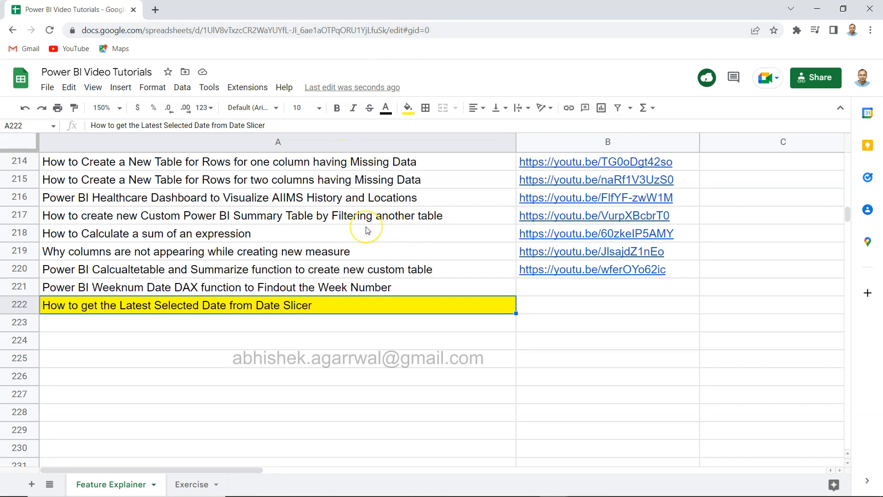
{"action": "mouse_move", "coordinate": [366, 230]}
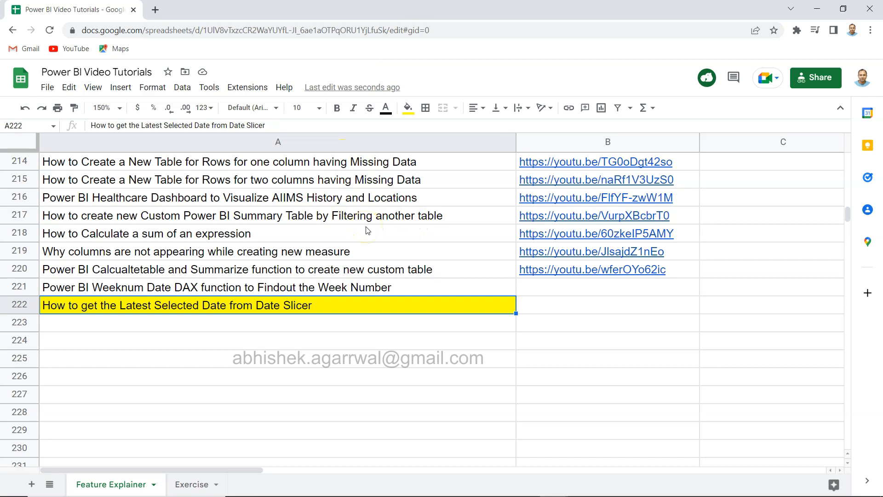
{"action": "mouse_move", "coordinate": [391, 253]}
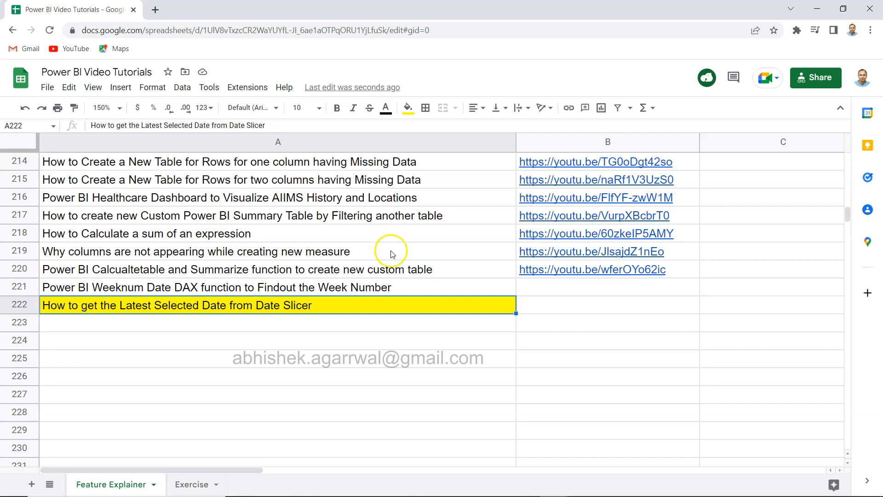
{"action": "mouse_move", "coordinate": [366, 223]}
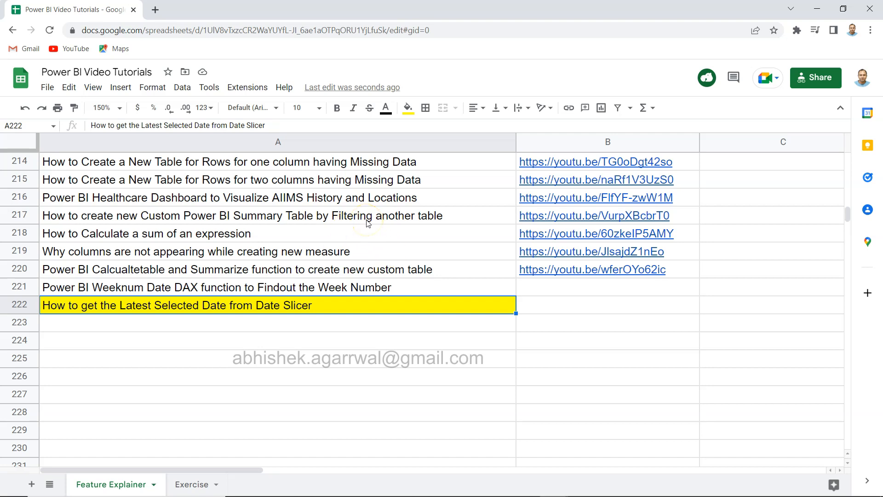
{"action": "mouse_move", "coordinate": [444, 215]}
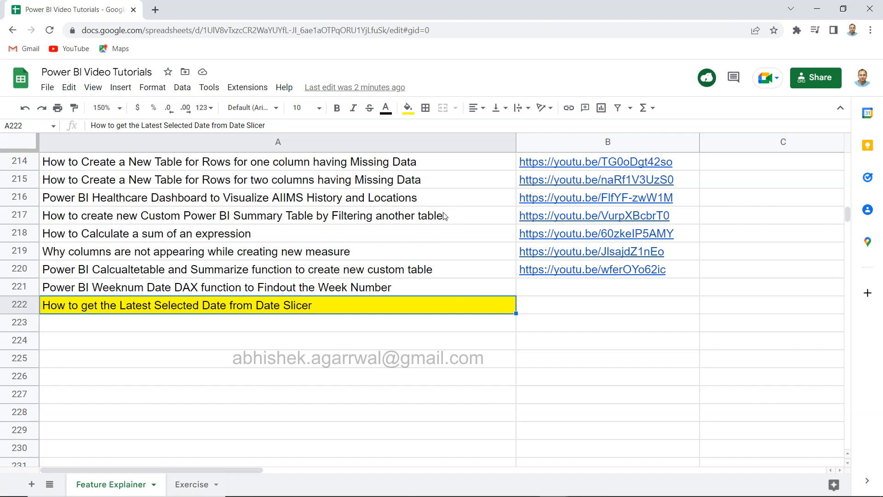
{"action": "mouse_move", "coordinate": [622, 141]}
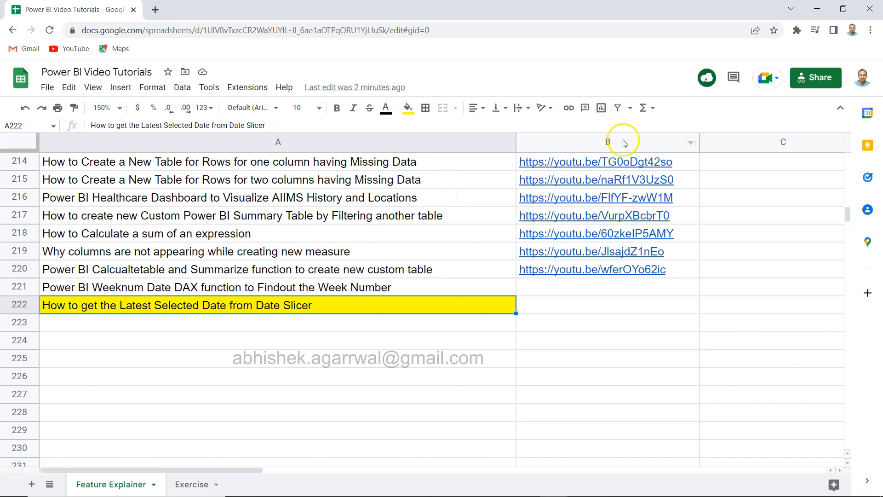
{"action": "mouse_move", "coordinate": [624, 143]}
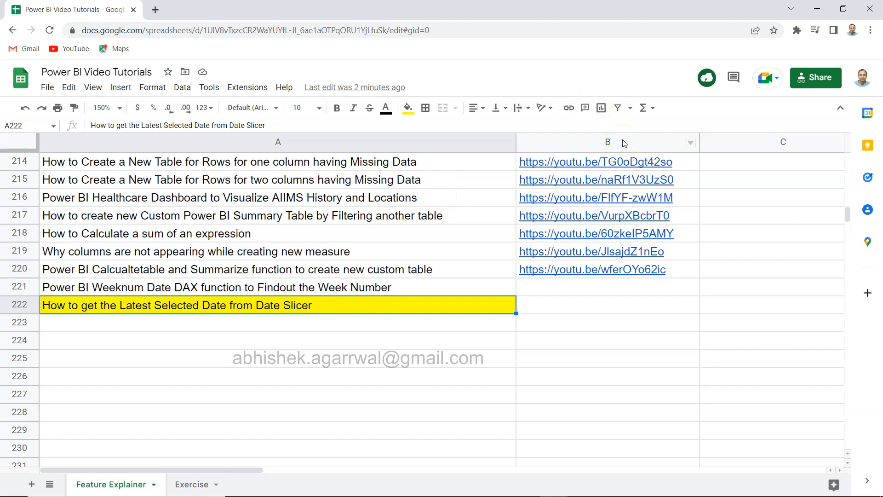
{"action": "mouse_move", "coordinate": [349, 193]}
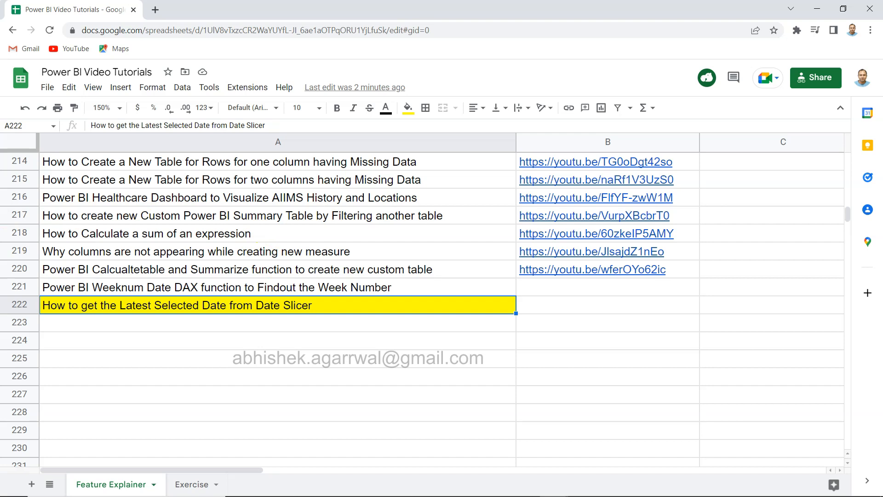
{"action": "mouse_move", "coordinate": [78, 309]}
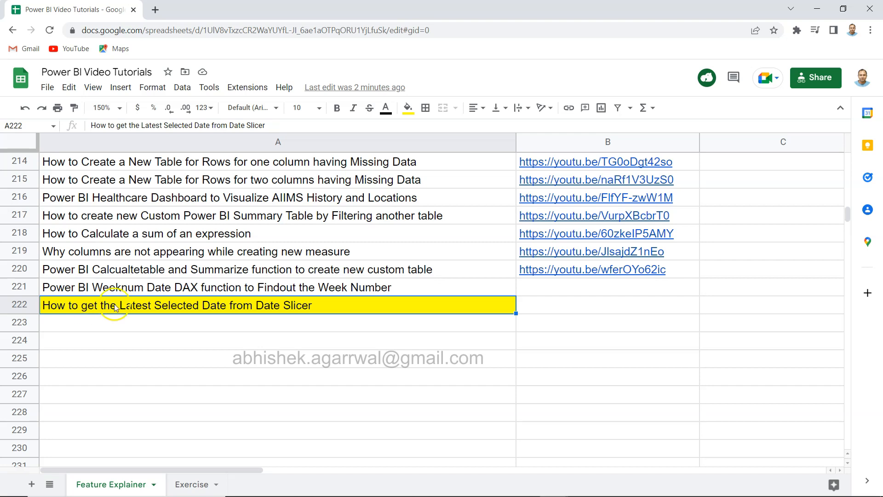
{"action": "mouse_move", "coordinate": [212, 388]}
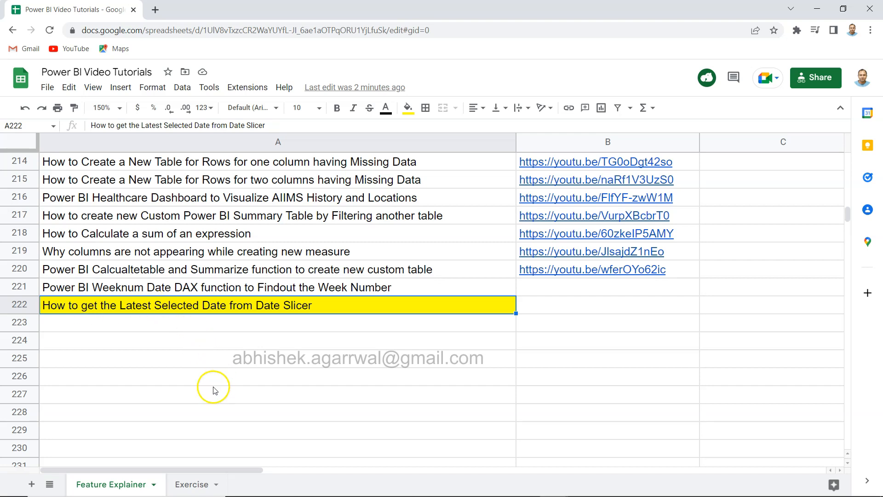
Step: Review the Exercise and Feature Explainer pages and expand the OrderCalendar table's fields
{"action": "left_click", "coordinate": [191, 485]}
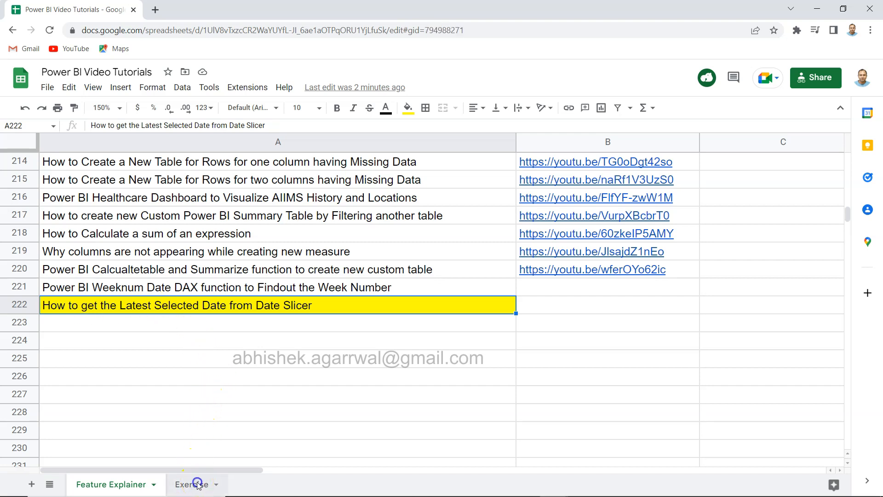
{"action": "left_click", "coordinate": [192, 484]}
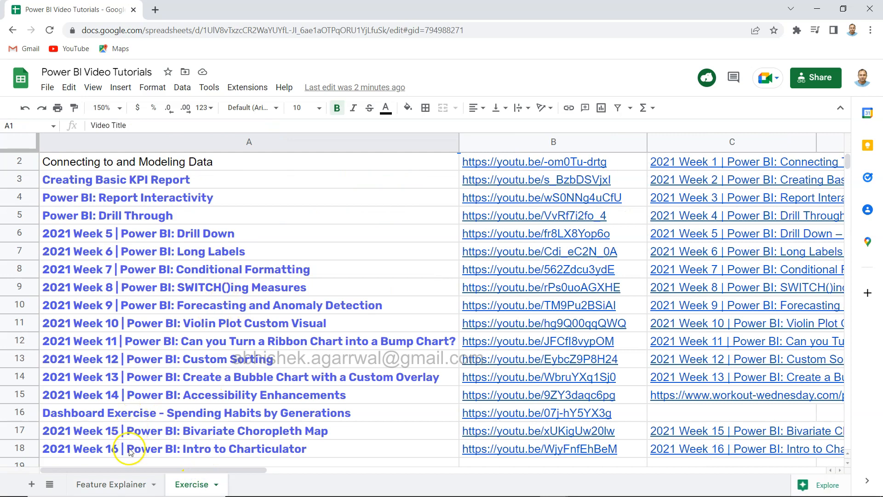
{"action": "left_click", "coordinate": [111, 484]}
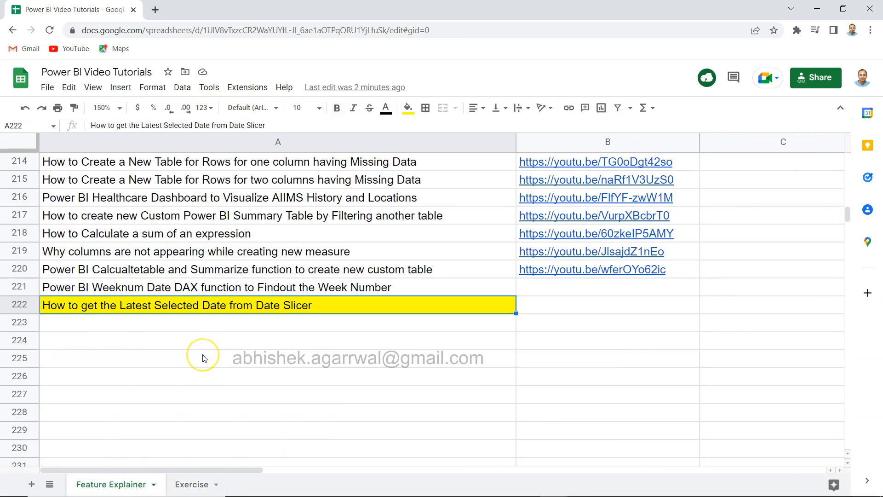
{"action": "mouse_move", "coordinate": [203, 358]}
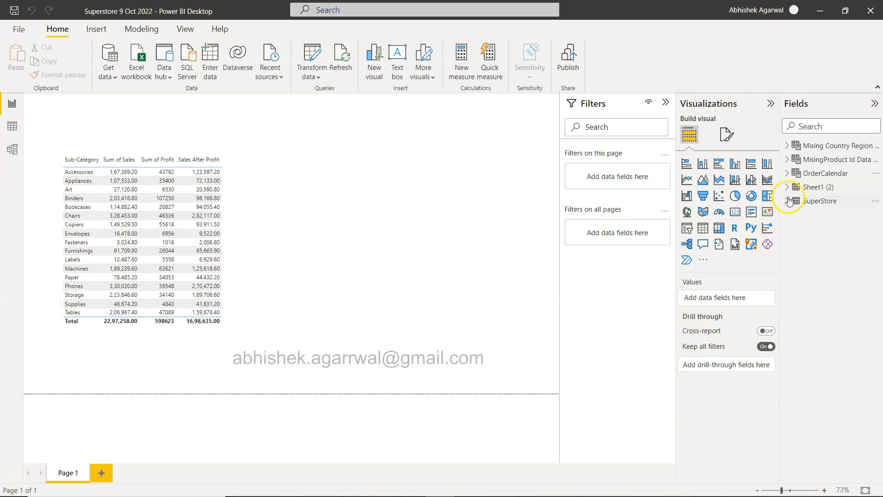
{"action": "left_click", "coordinate": [793, 173]}
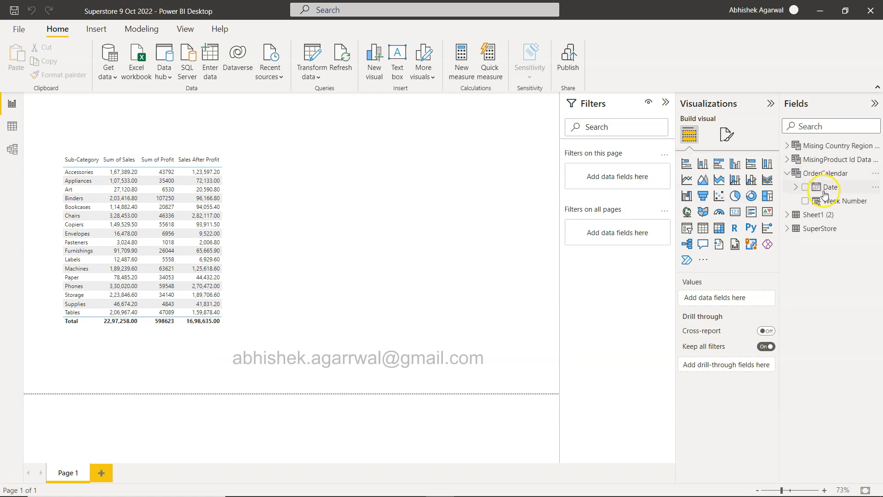
{"action": "mouse_move", "coordinate": [706, 228]}
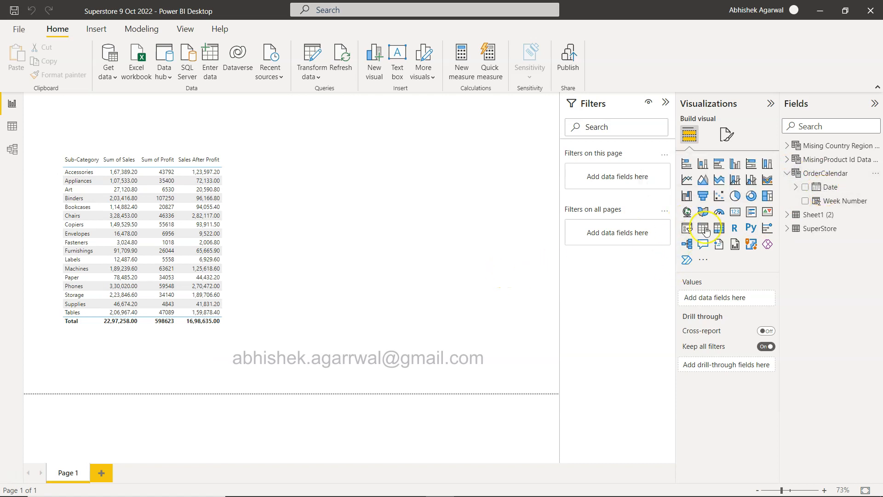
{"action": "mouse_move", "coordinate": [820, 228]}
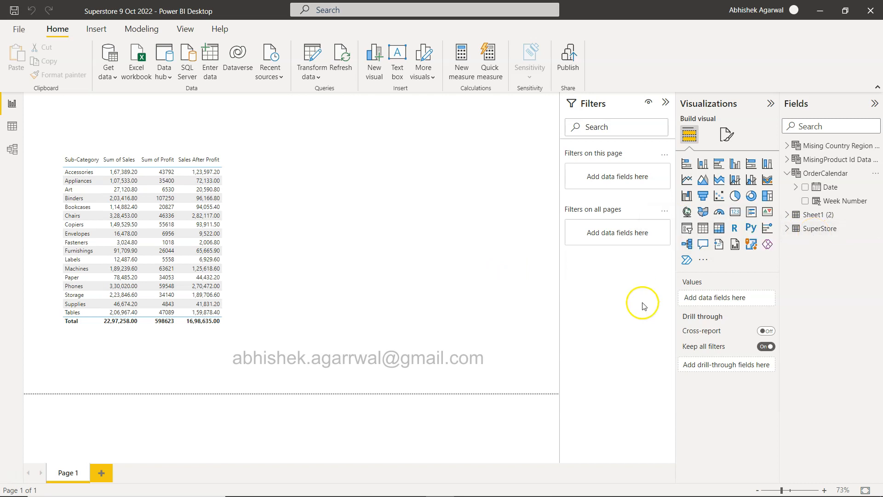
{"action": "mouse_move", "coordinate": [686, 229]}
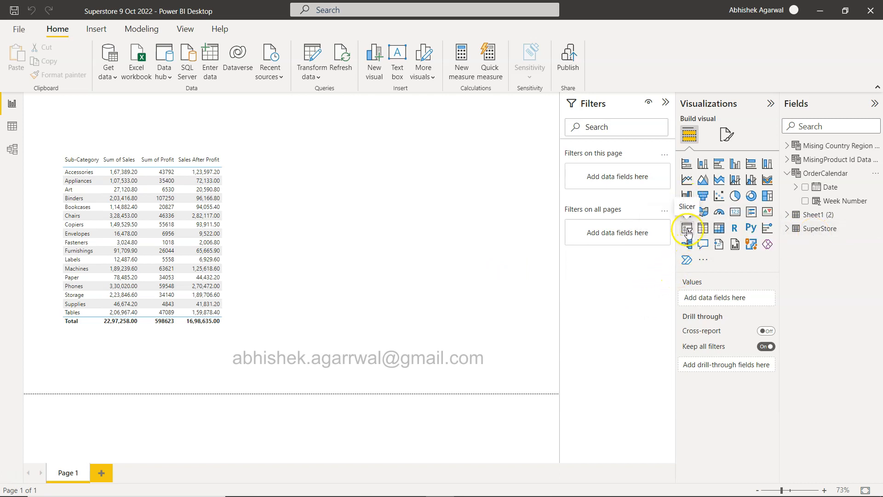
Step: Add a slicer on OrderCalendar Date and move its start date to 26-10-2017
{"action": "left_click", "coordinate": [687, 229]}
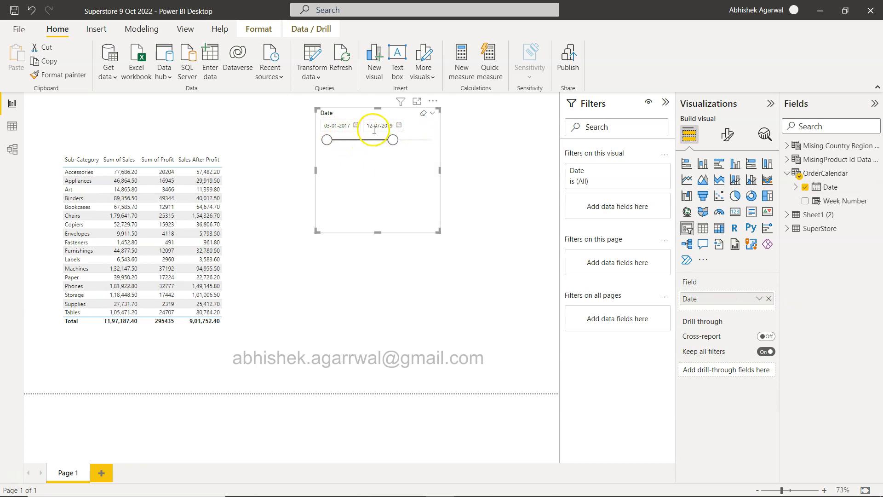
{"action": "left_click_drag", "start_coordinate": [326, 139], "coordinate": [349, 139]}
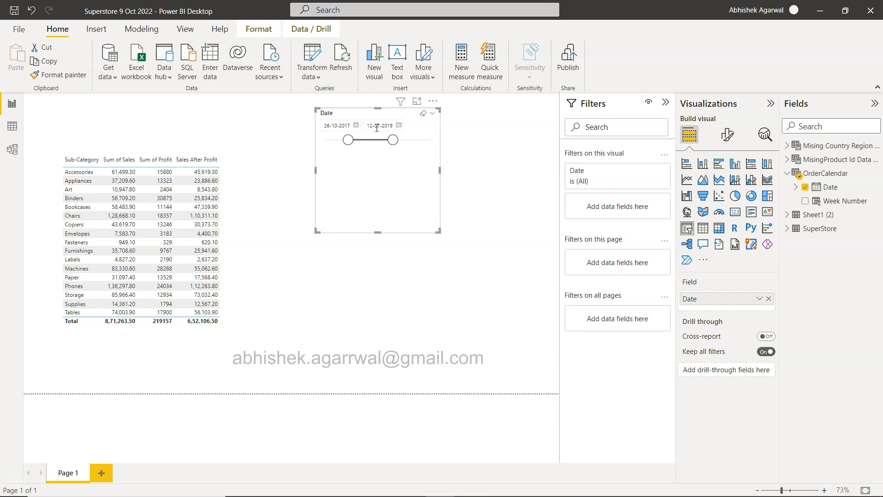
{"action": "mouse_move", "coordinate": [396, 120]}
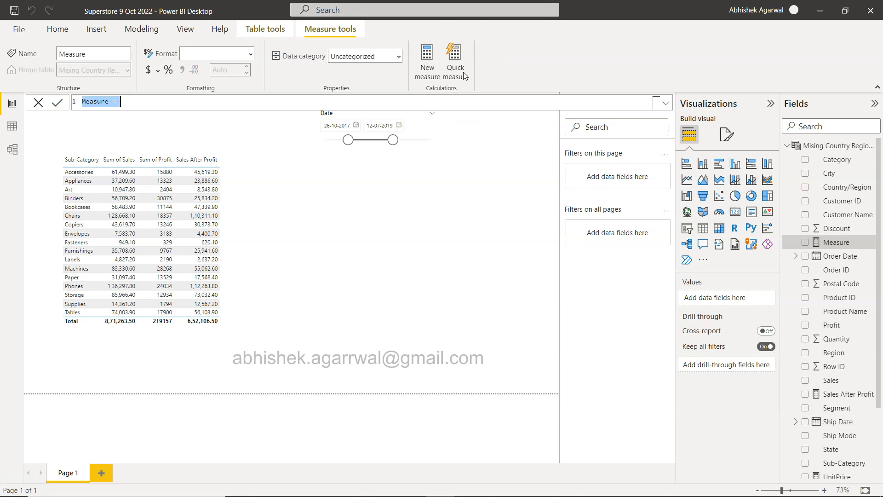
Step: Name the measure Latest Selected Date and insert the LASTDATE function via autocomplete
{"action": "type", "text": "Latest"}
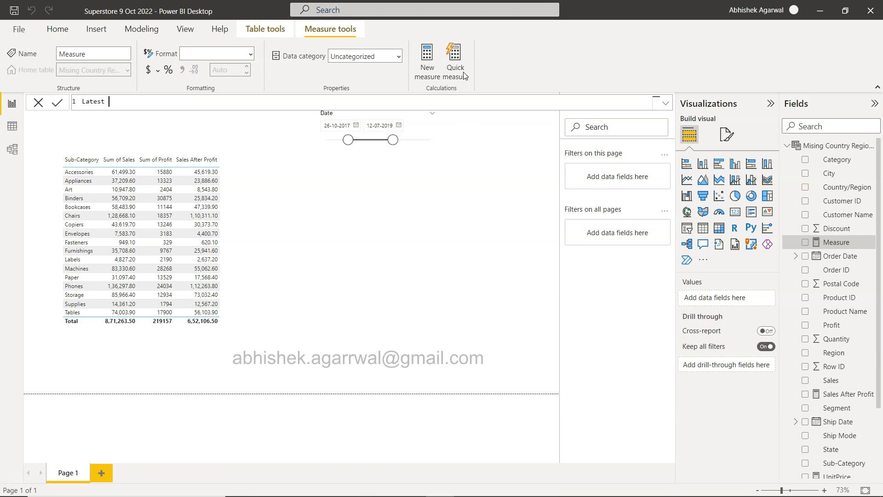
{"action": "type", "text": "Sele"}
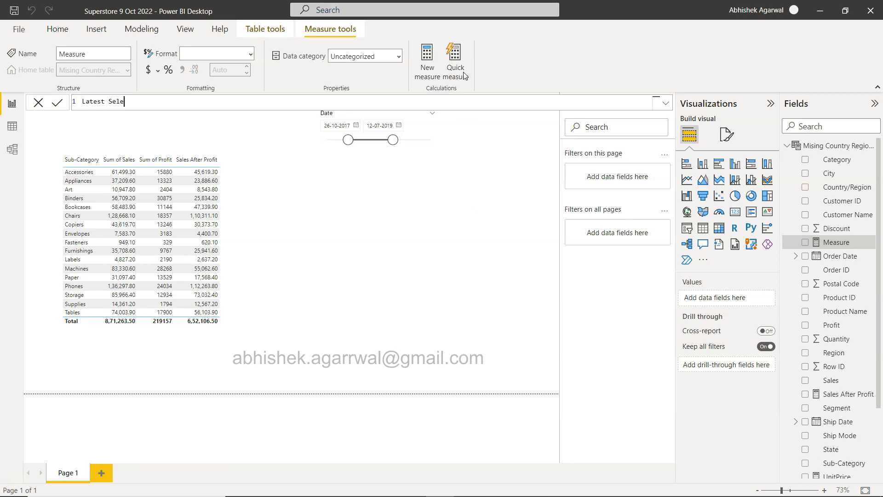
{"action": "type", "text": "cted Date ="}
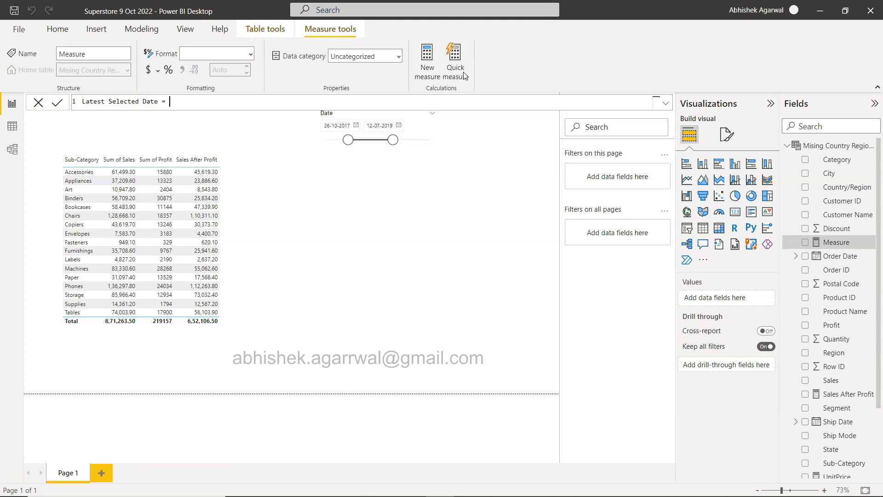
{"action": "type", "text": "la"}
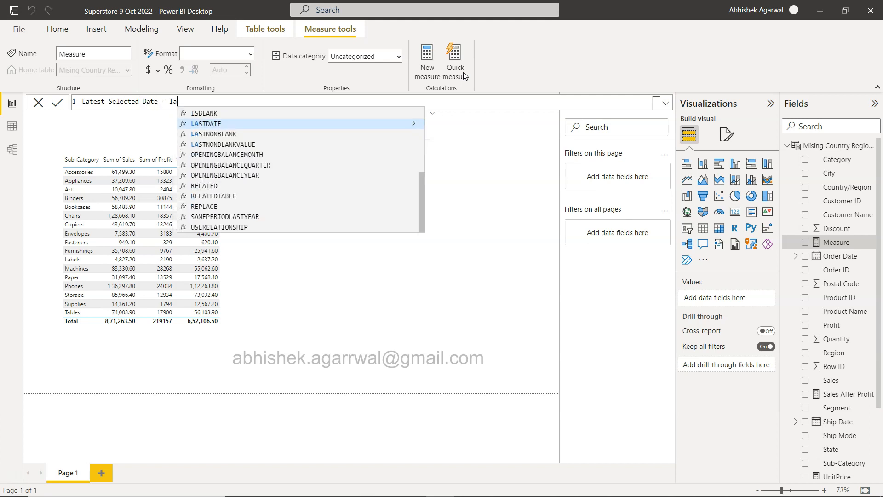
{"action": "left_click", "coordinate": [206, 123]}
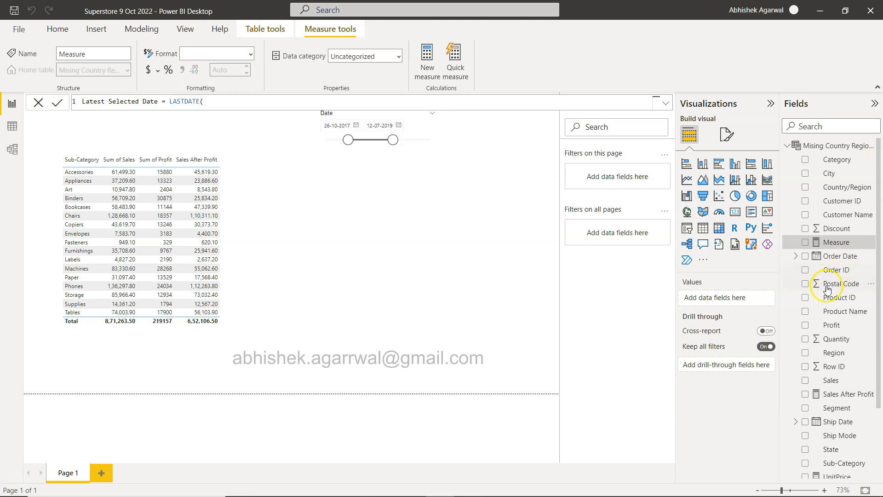
Step: Complete it as LASTDATE(OrderCalendar[Date]) and commit the measure
{"action": "scroll", "scroll_direction": "down", "scroll_amount": 3}
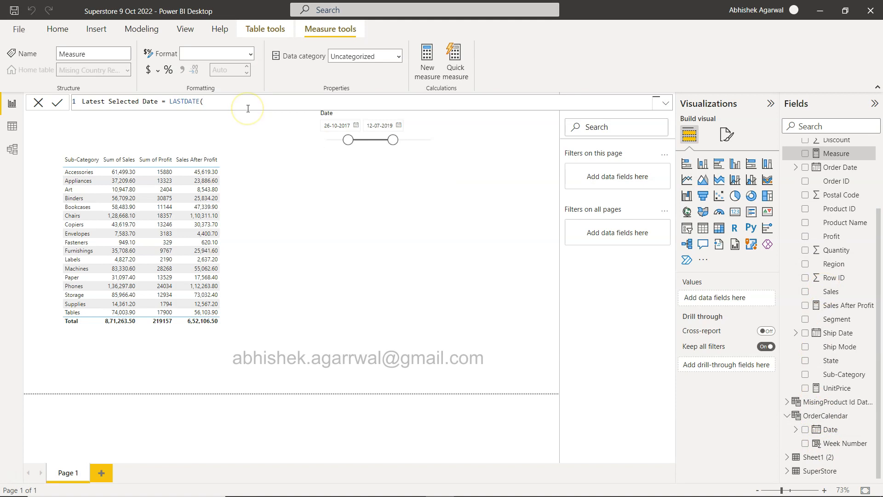
{"action": "type", "text": "order"}
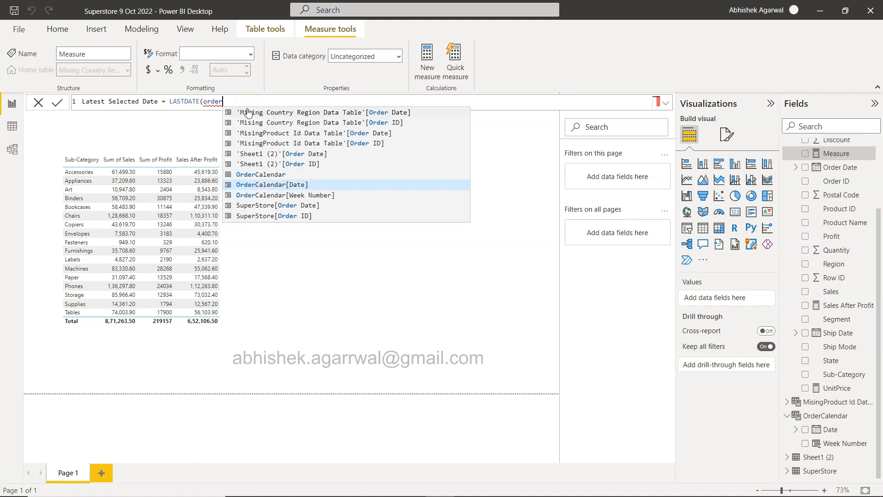
{"action": "left_click", "coordinate": [271, 184]}
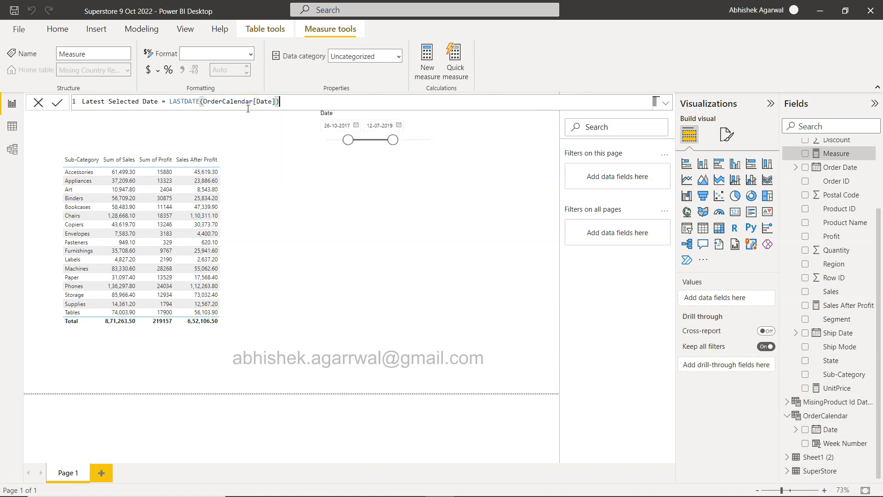
{"action": "left_click", "coordinate": [59, 103]}
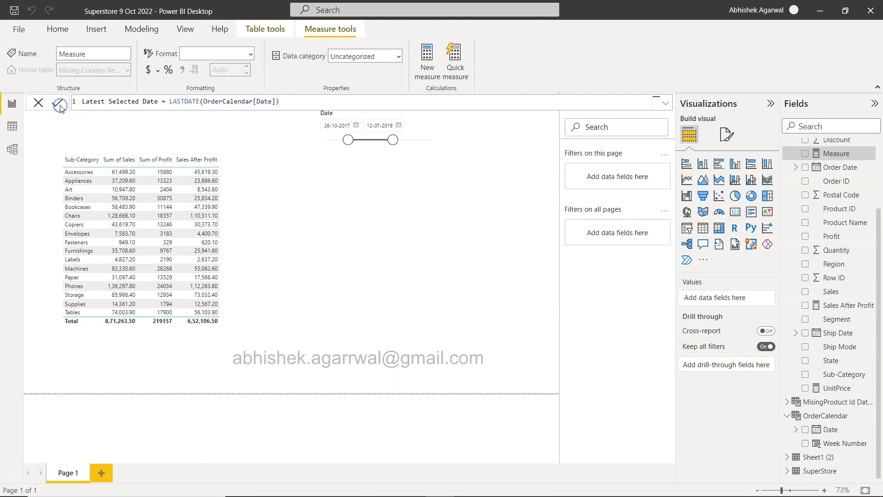
{"action": "left_click", "coordinate": [59, 103]}
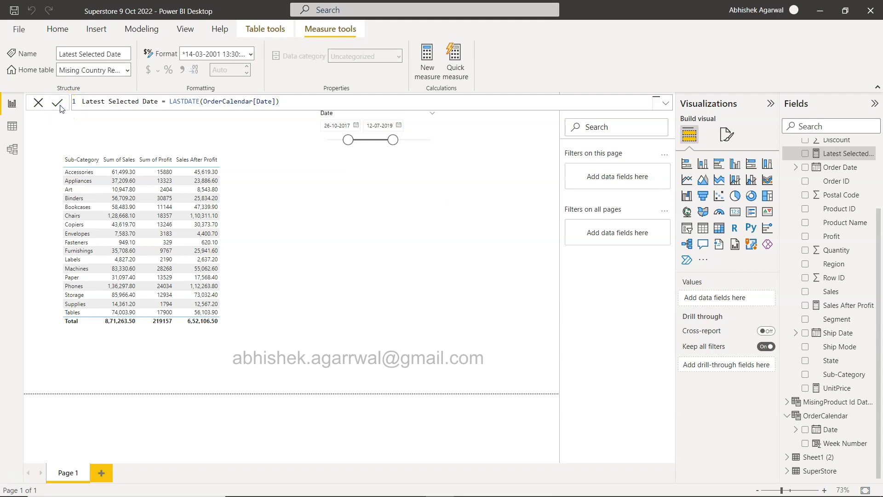
{"action": "scroll", "scroll_direction": "up", "scroll_amount": 3}
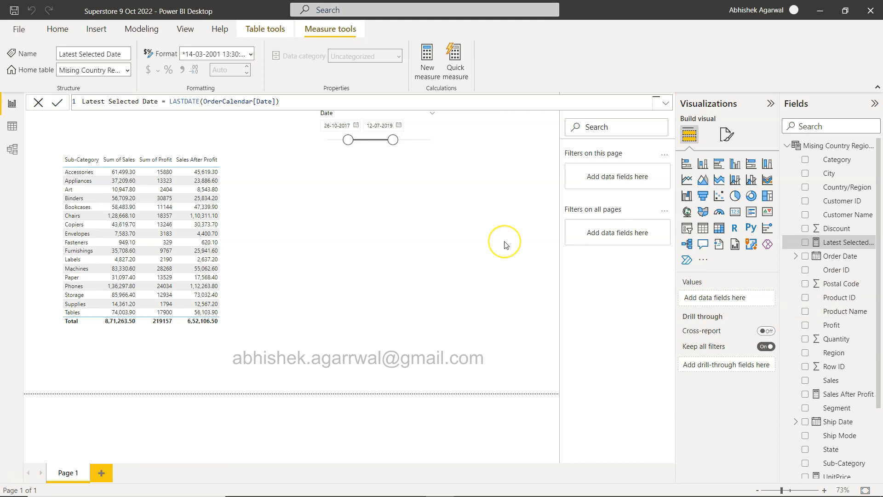
Step: Add a card for Latest Selected Date and end the slicer at 30-06-2018 so the card reads that date
{"action": "left_click", "coordinate": [57, 29]}
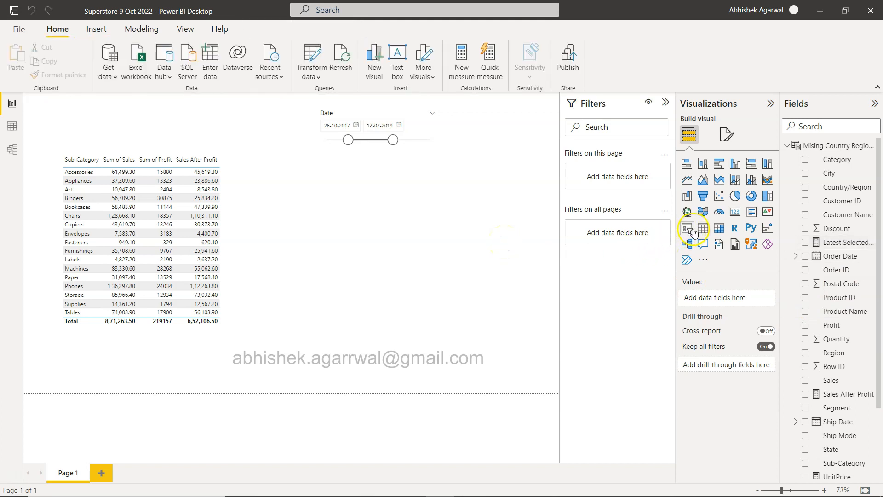
{"action": "mouse_move", "coordinate": [735, 211]}
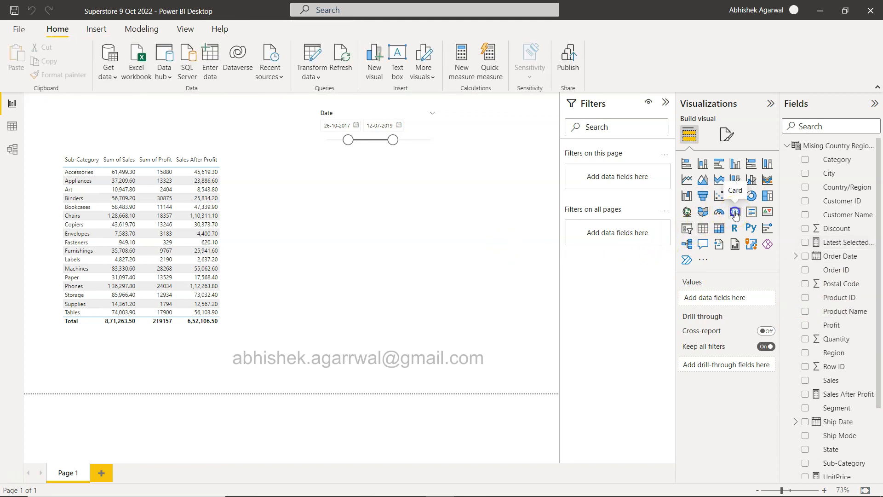
{"action": "left_click", "coordinate": [735, 211]}
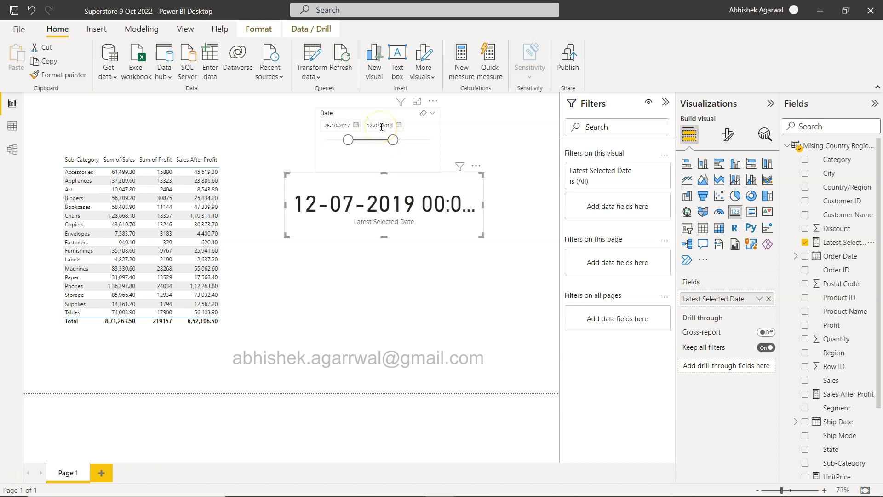
{"action": "mouse_move", "coordinate": [393, 139]}
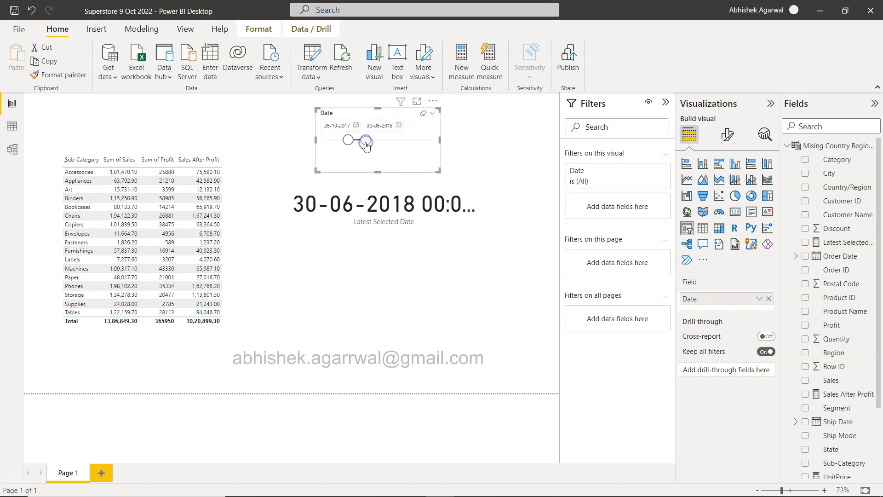
{"action": "left_click_drag", "start_coordinate": [361, 142], "coordinate": [356, 139]}
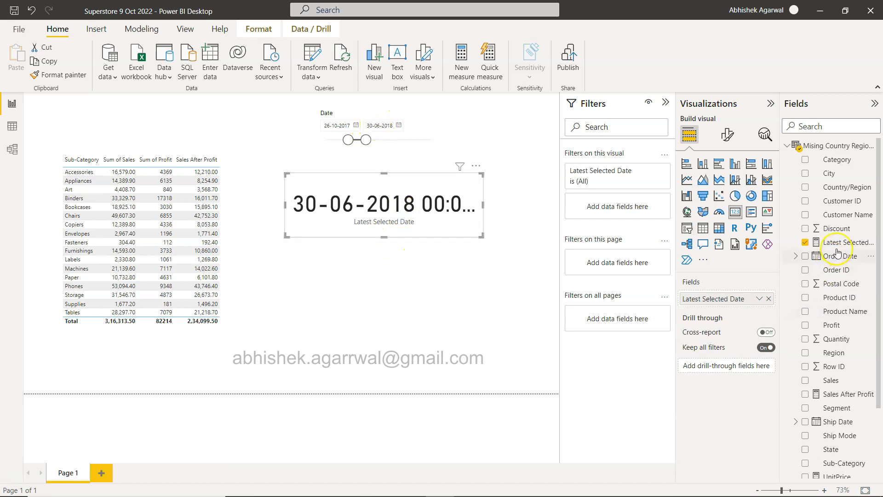
{"action": "left_click", "coordinate": [844, 242]}
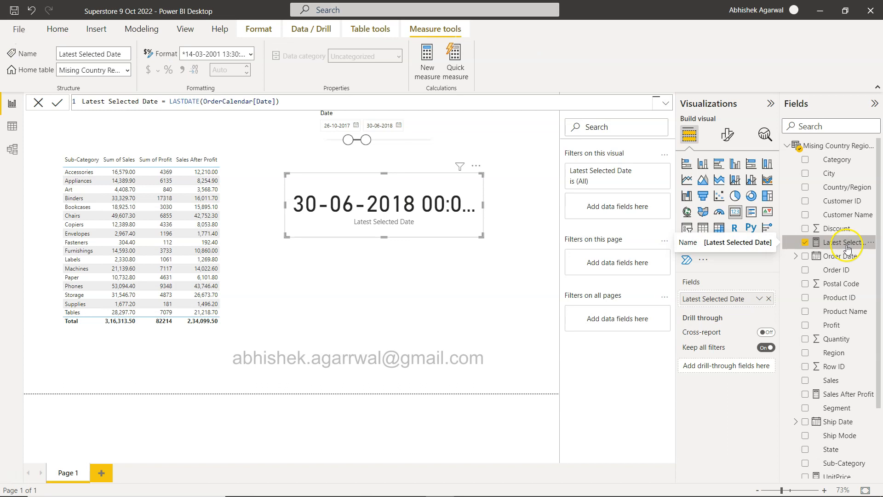